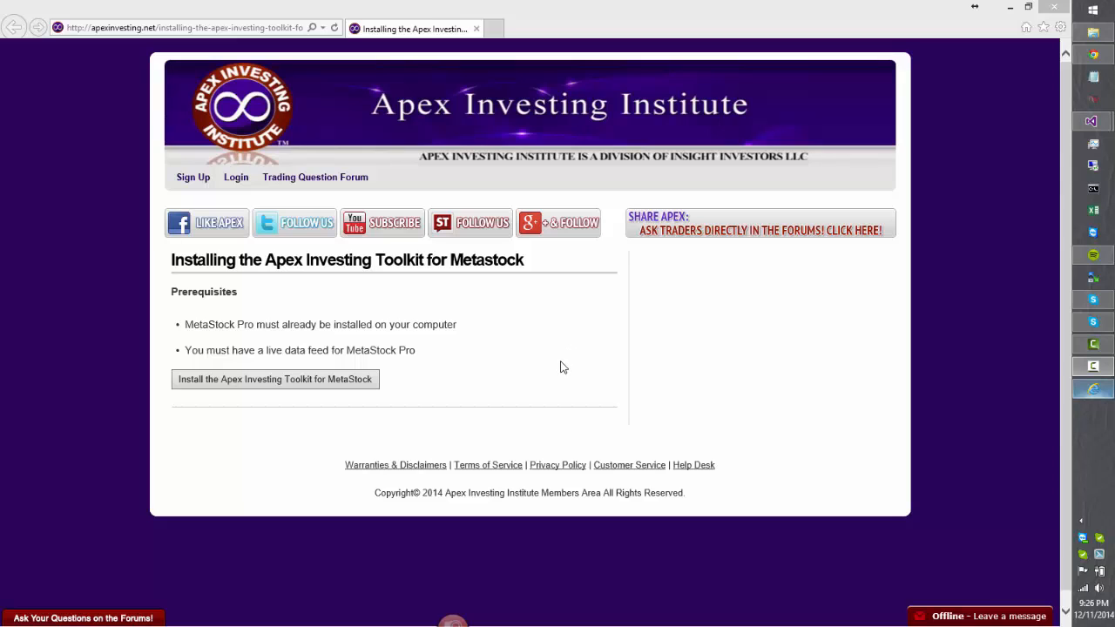
mouse_move(273, 418)
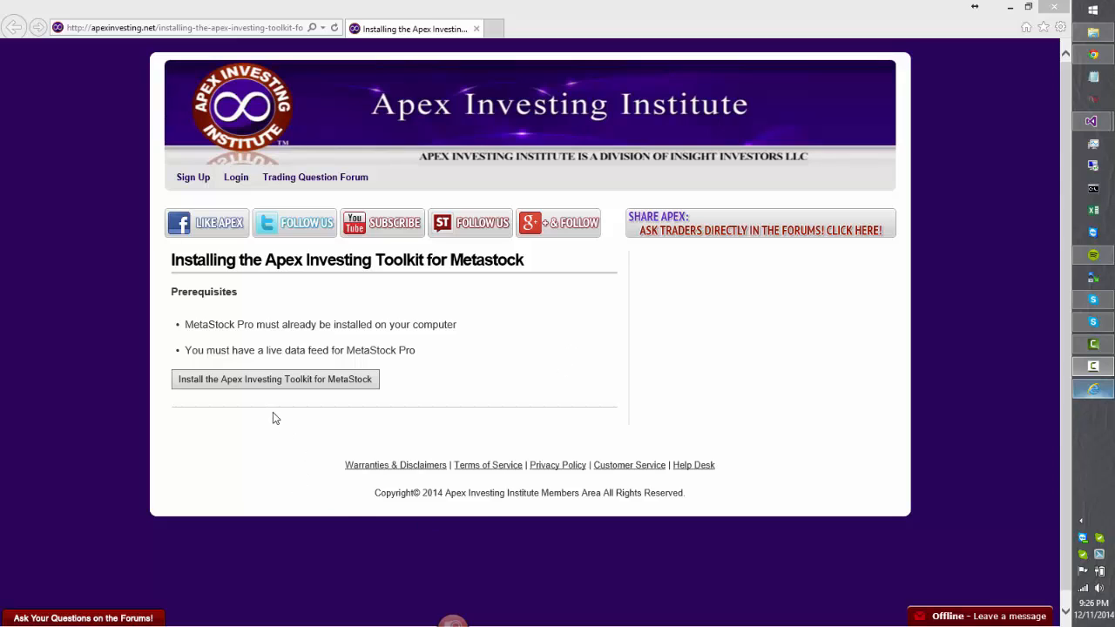
mouse_move(257, 384)
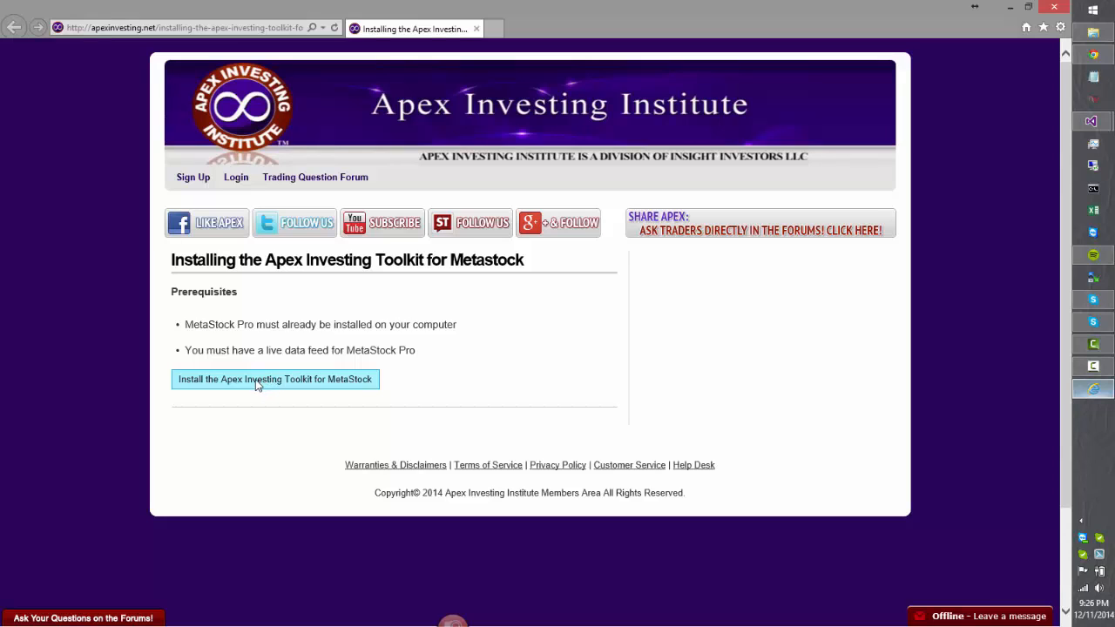
- Download the Apex Investing Toolkit for MetaStock setup file and run it
click(273, 378)
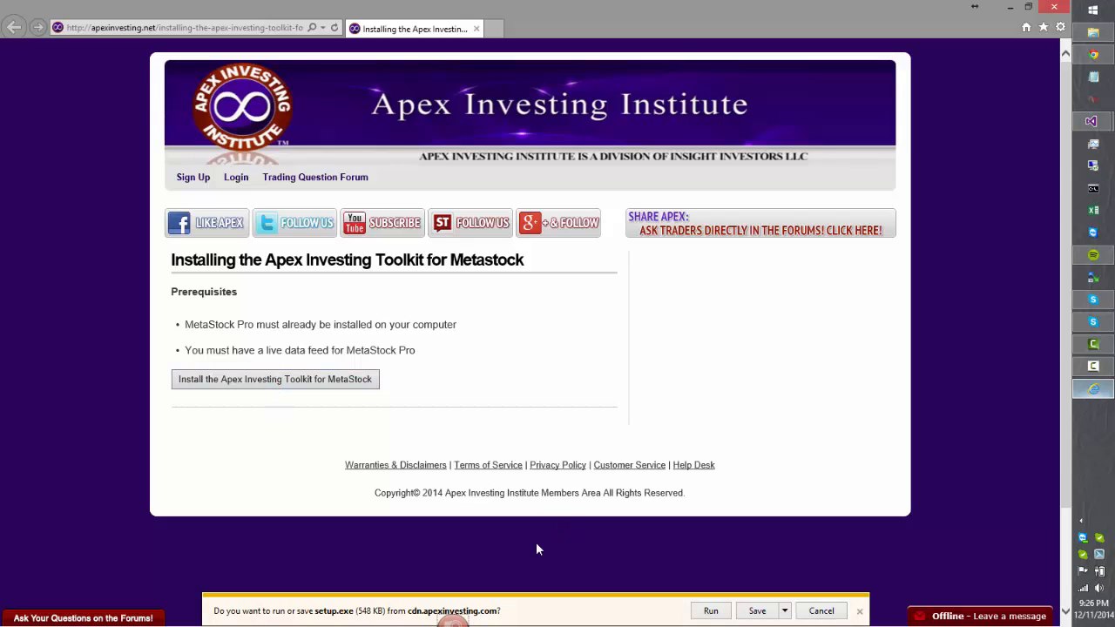
mouse_move(362, 610)
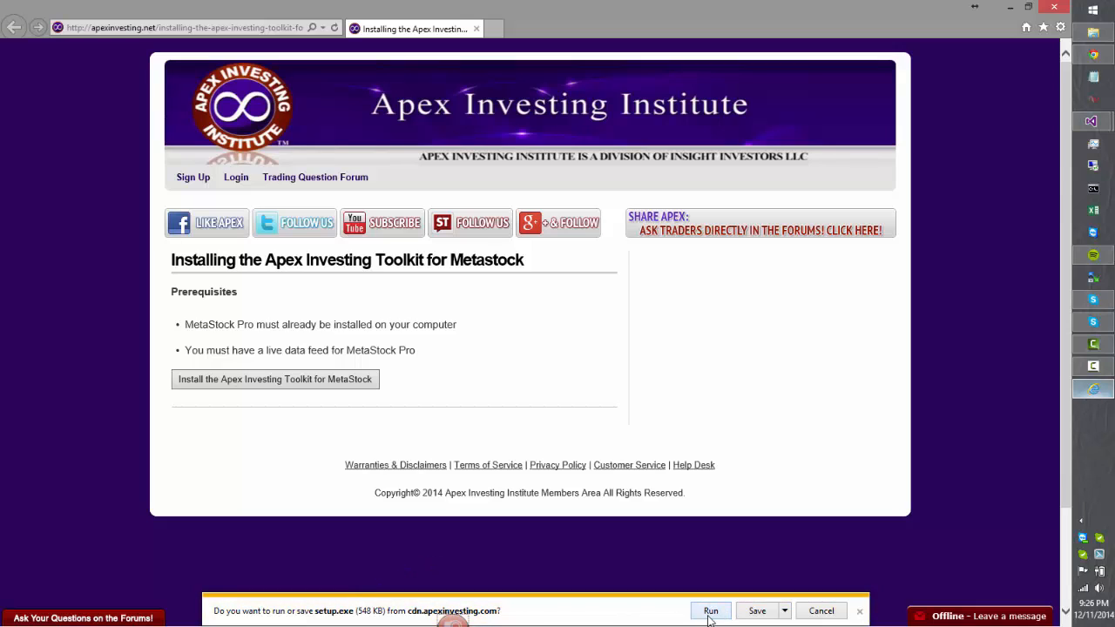
click(712, 611)
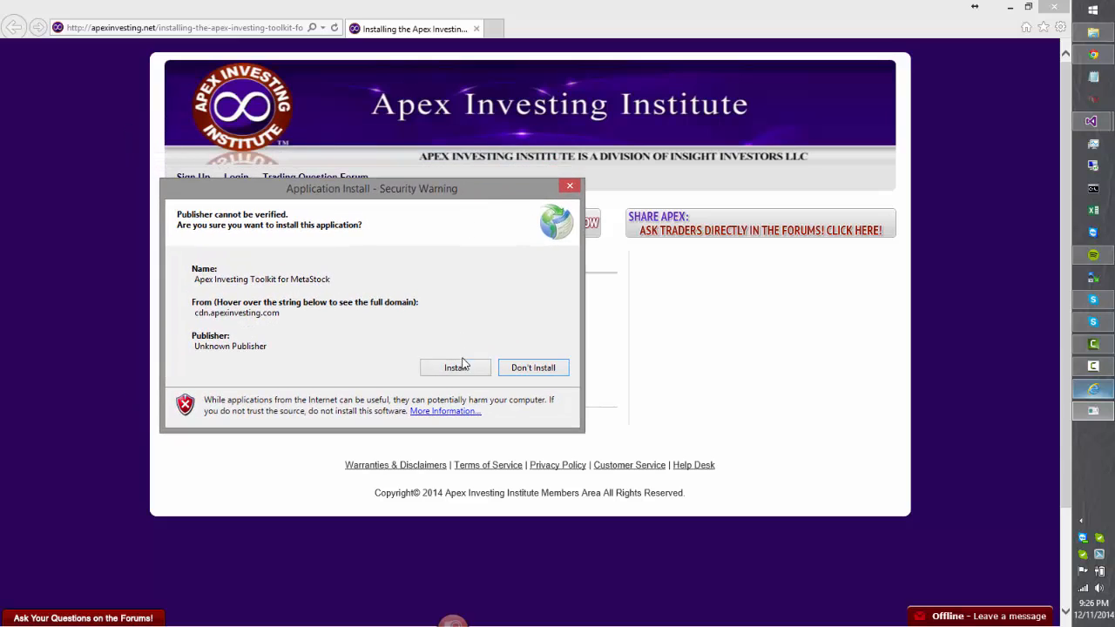
- Approve the toolkit install and run the installer anyway past SmartScreen
click(455, 366)
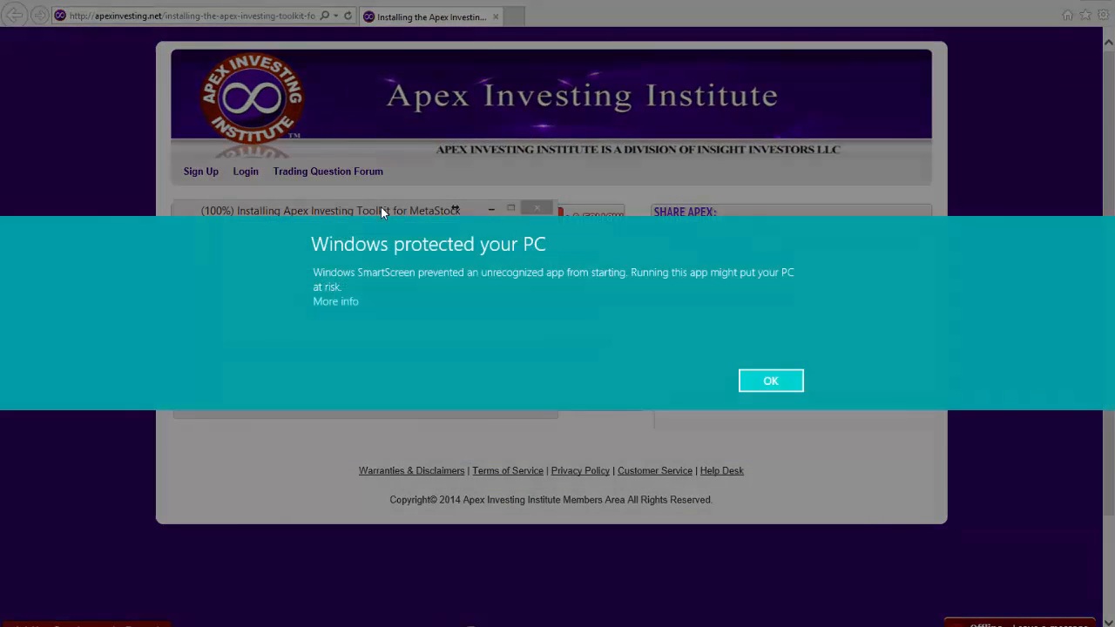
mouse_move(427, 244)
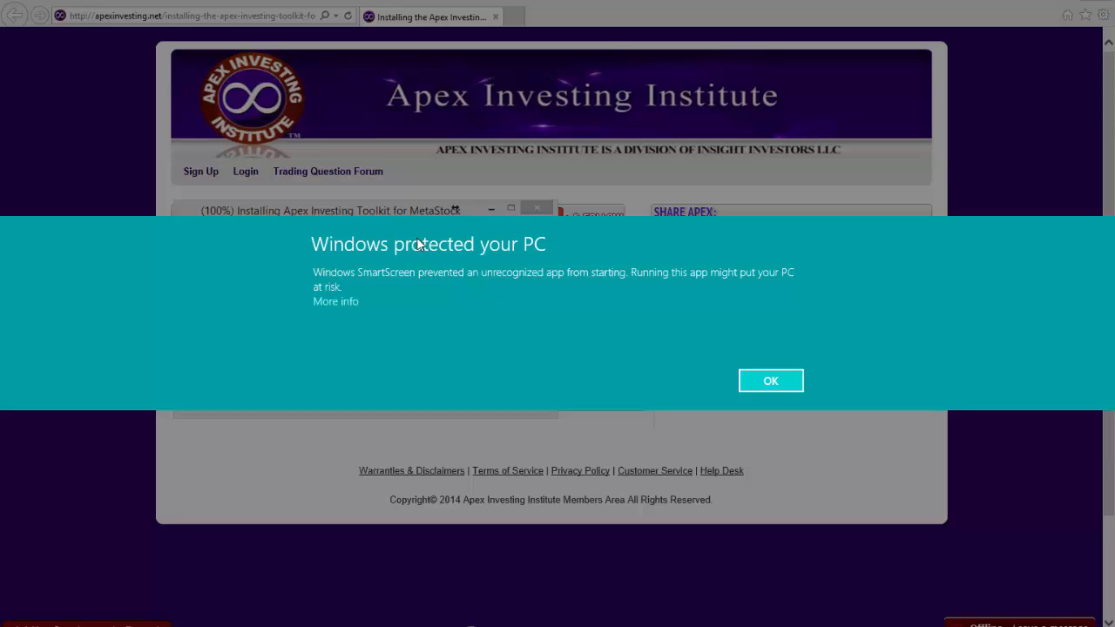
mouse_move(394, 335)
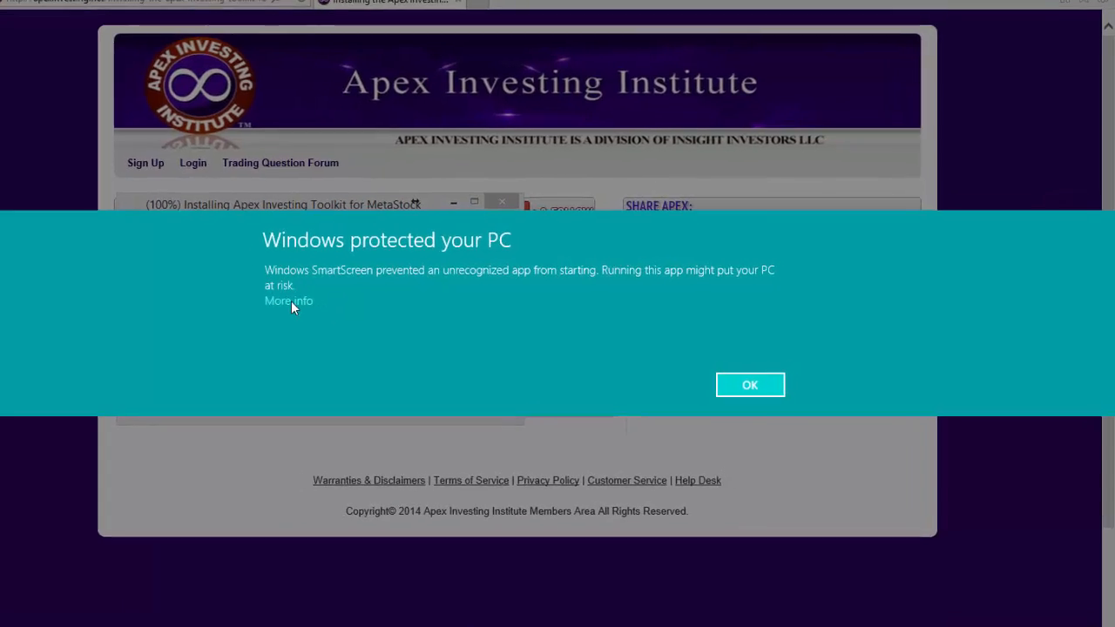
click(288, 301)
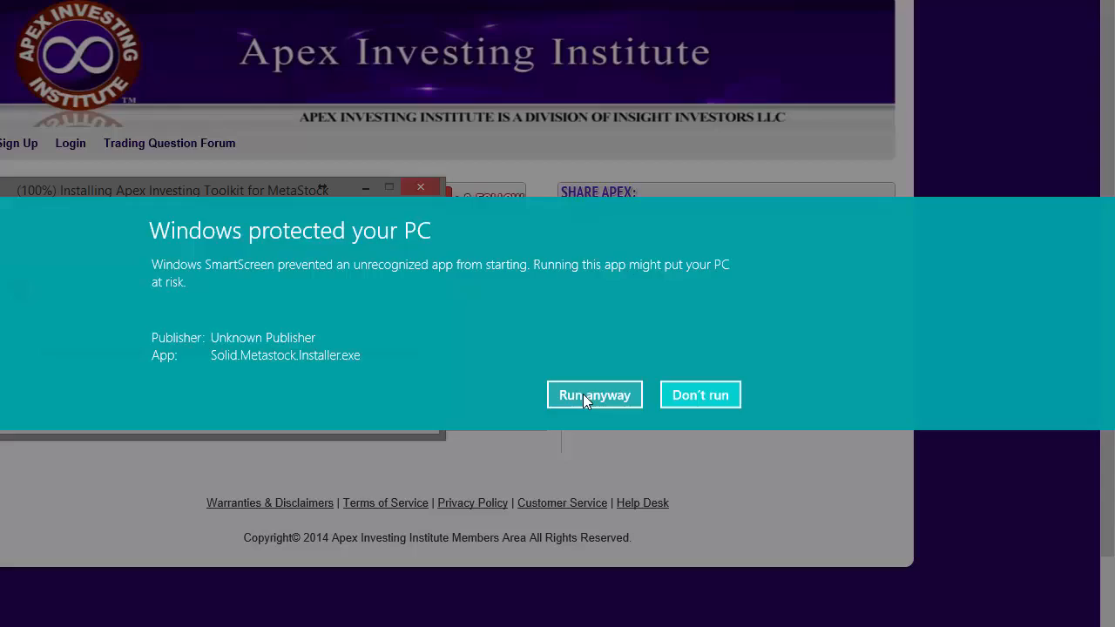
click(594, 394)
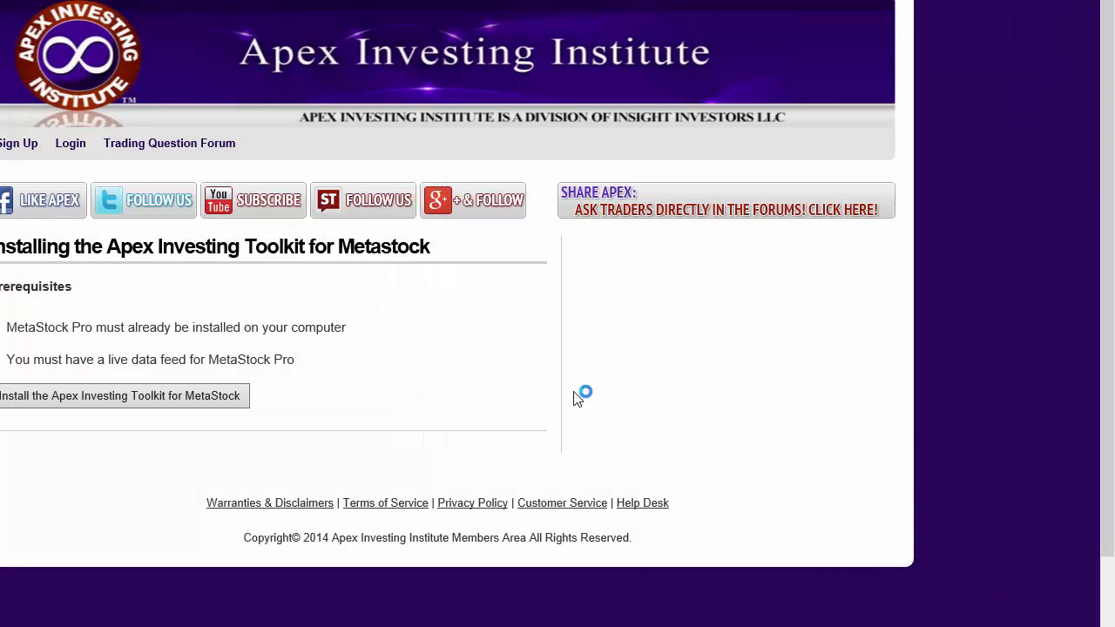
mouse_move(598, 300)
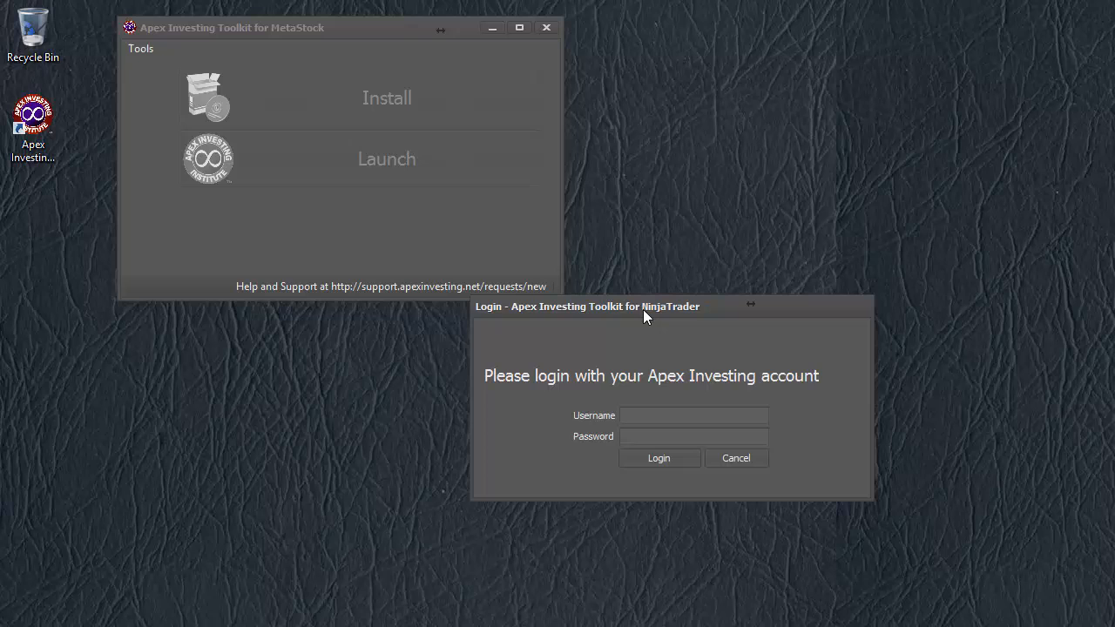
mouse_move(652, 320)
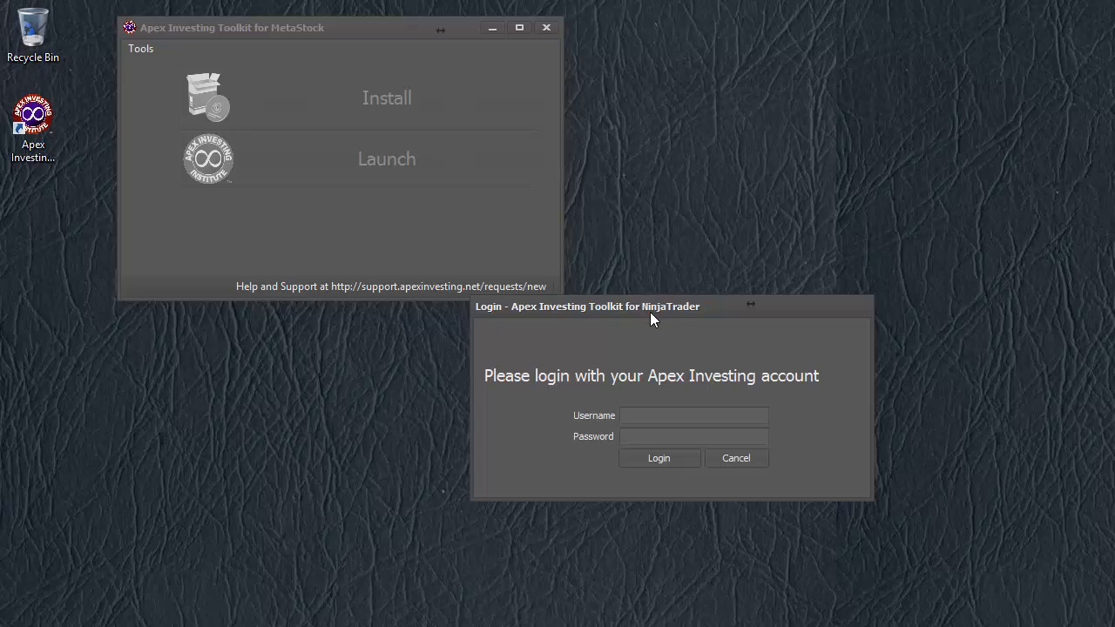
- Reposition the login and toolkit windows, then log in as 'bentest'
drag(653, 306, 359, 174)
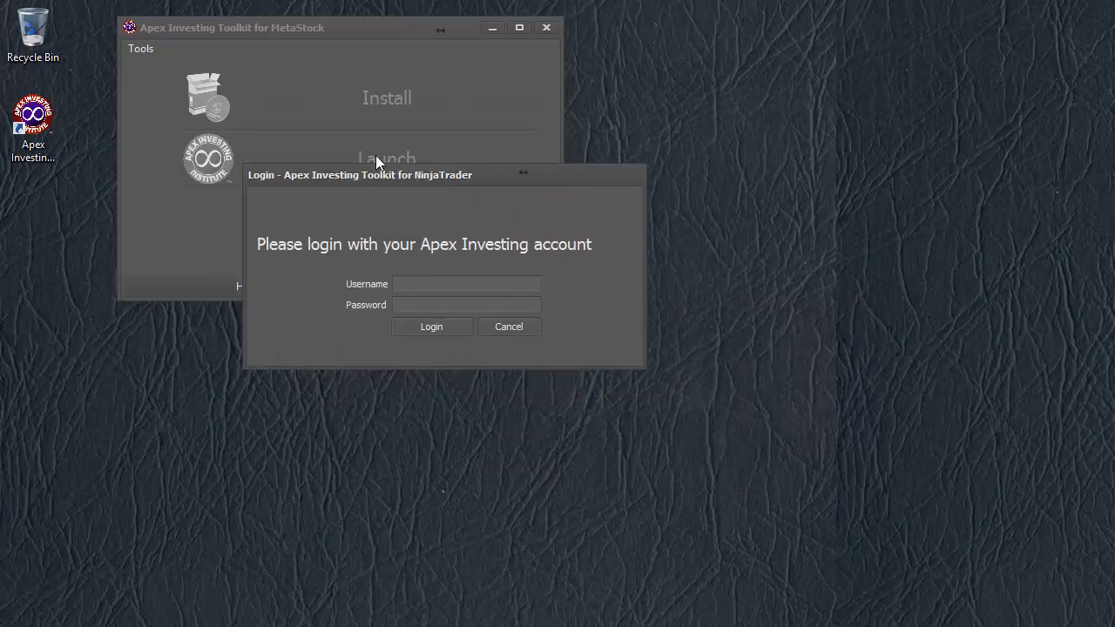
click(510, 326)
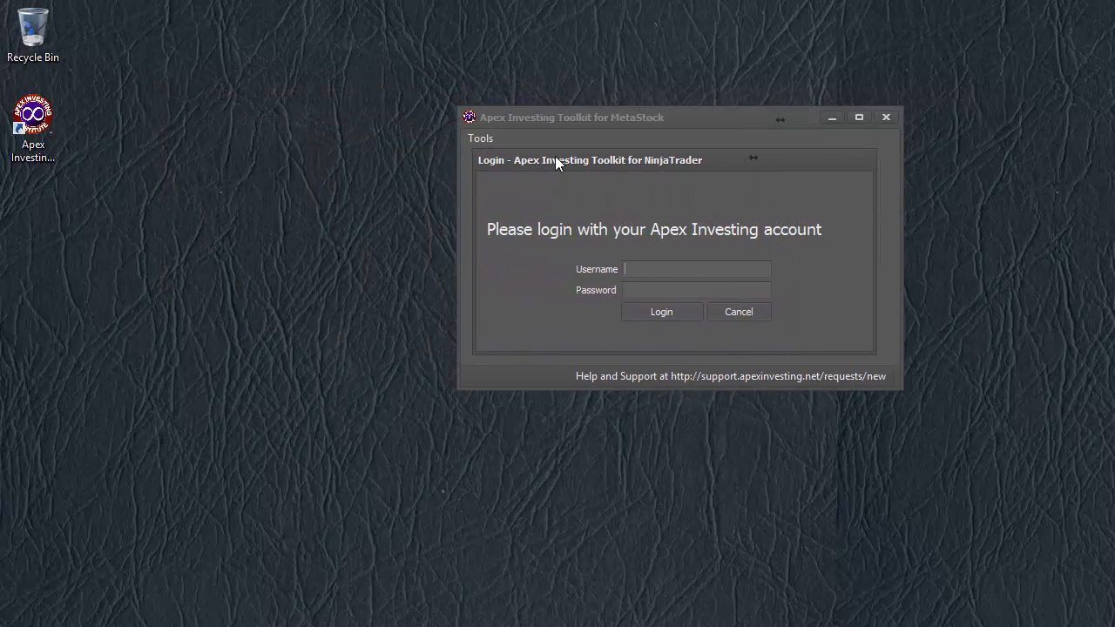
drag(590, 160, 377, 141)
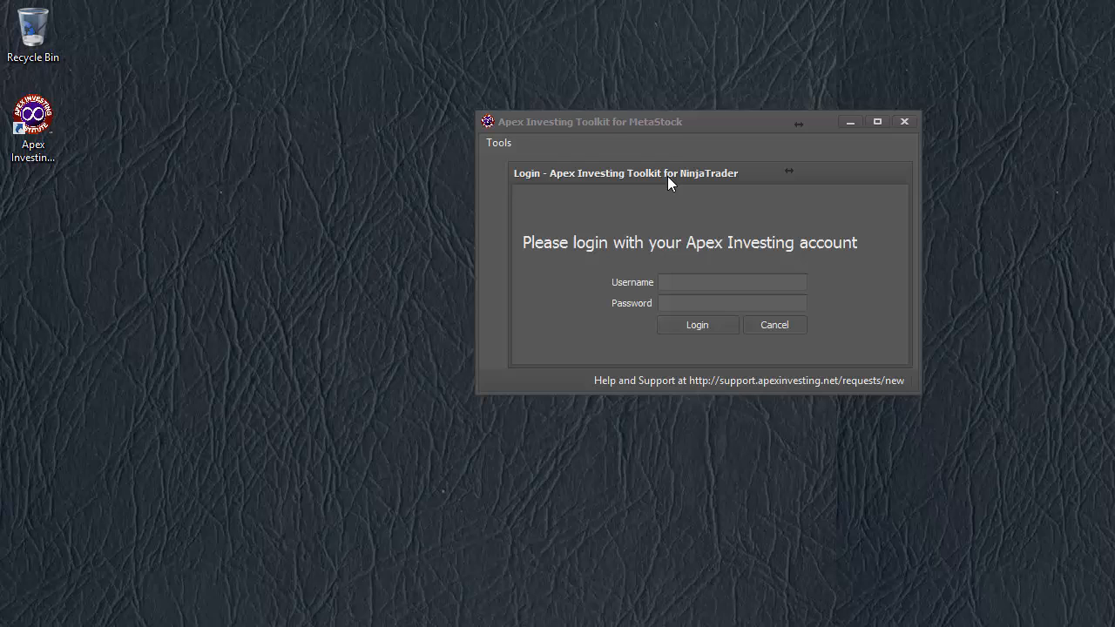
mouse_move(640, 208)
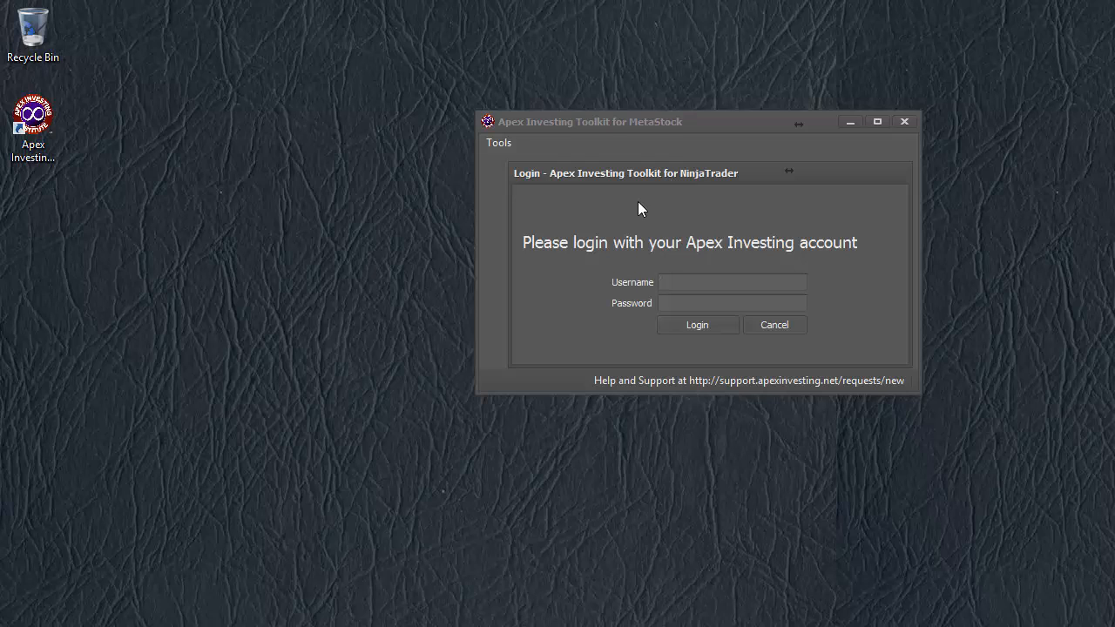
click(733, 283)
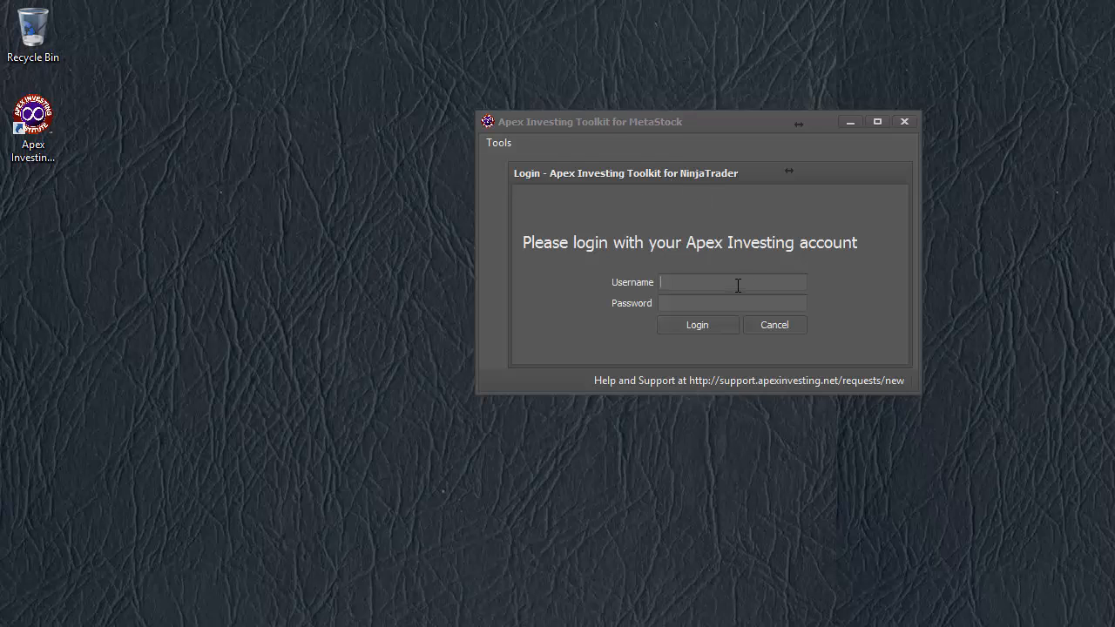
text(bentest2)
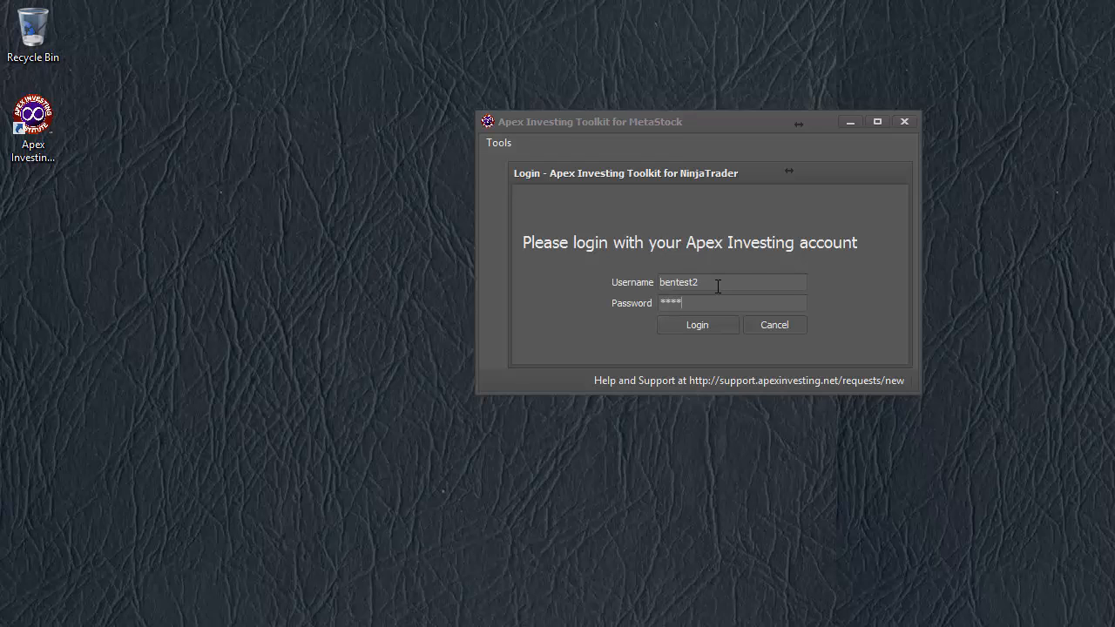
click(696, 324)
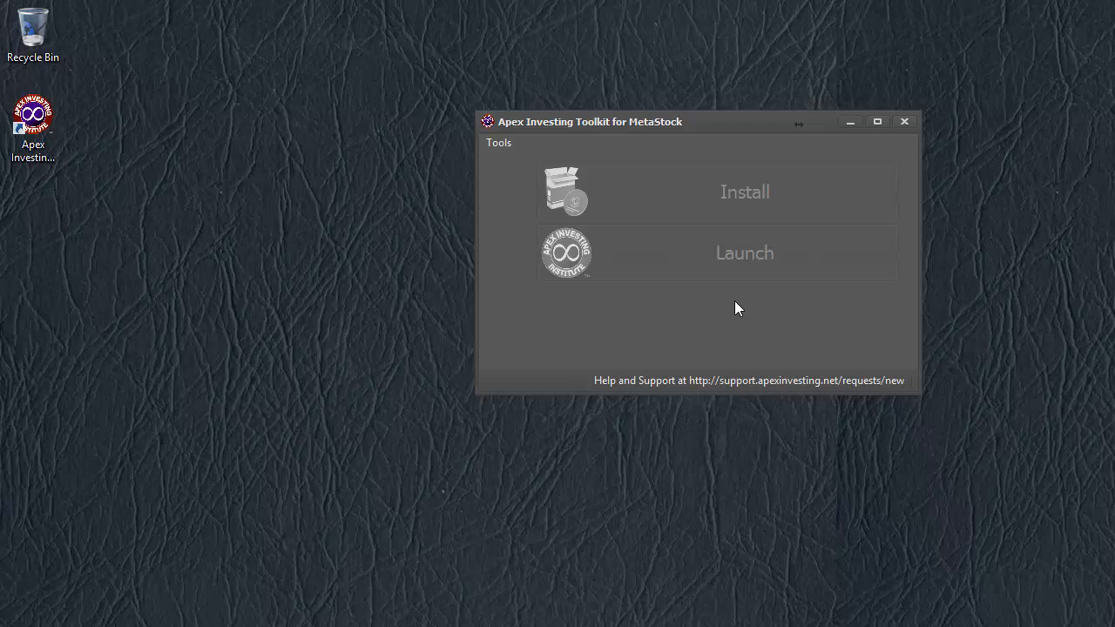
mouse_move(802, 197)
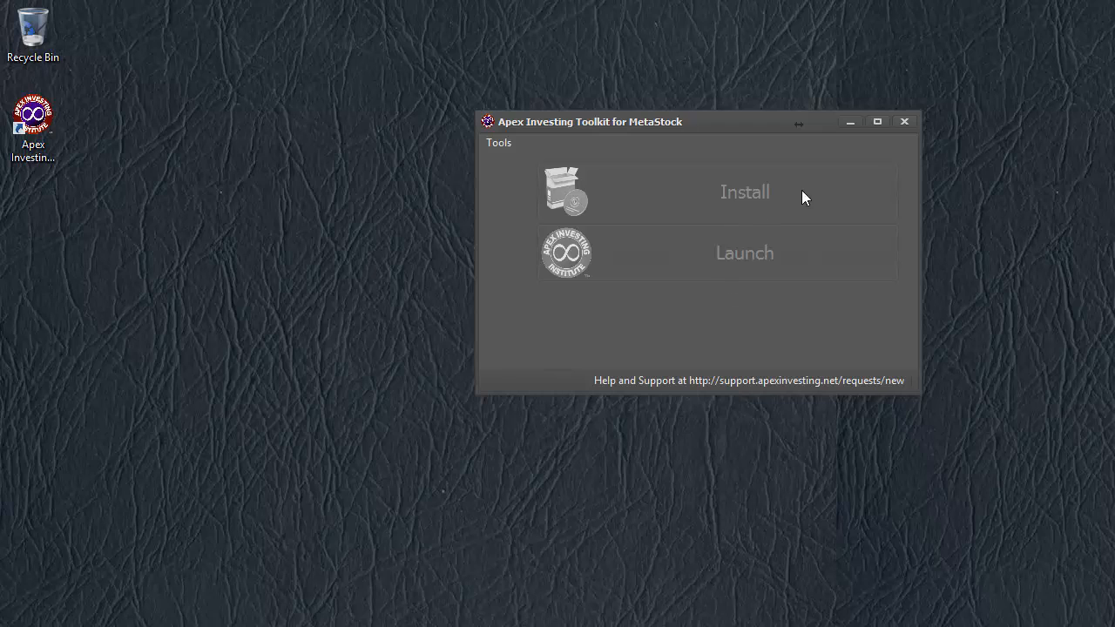
mouse_move(759, 211)
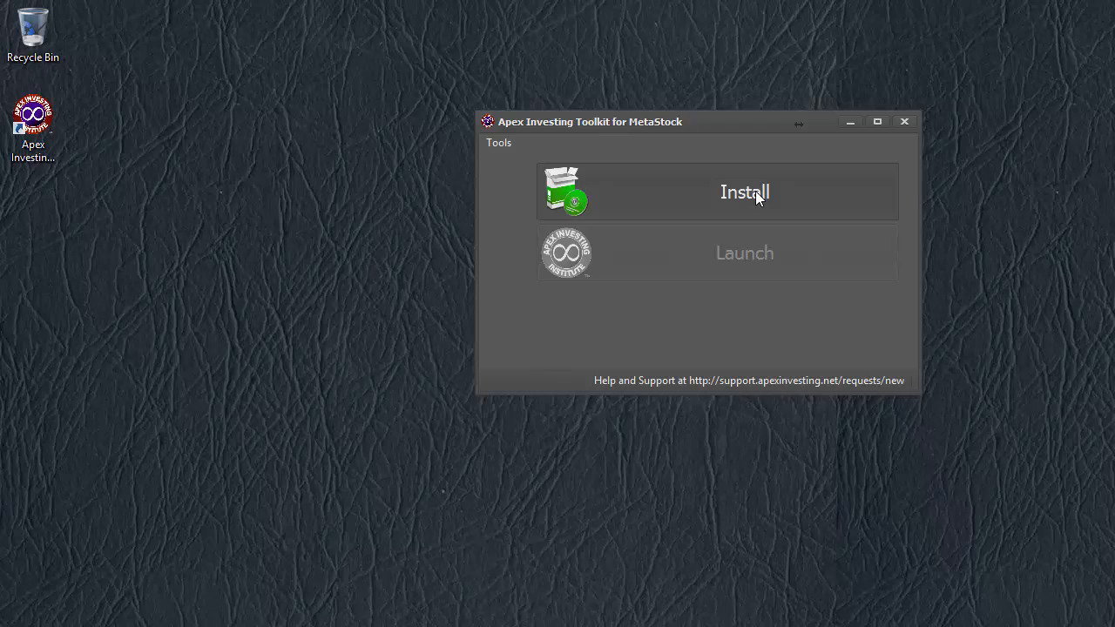
- Start installing the toolkit, downloading the latest version and its indicator files
click(744, 191)
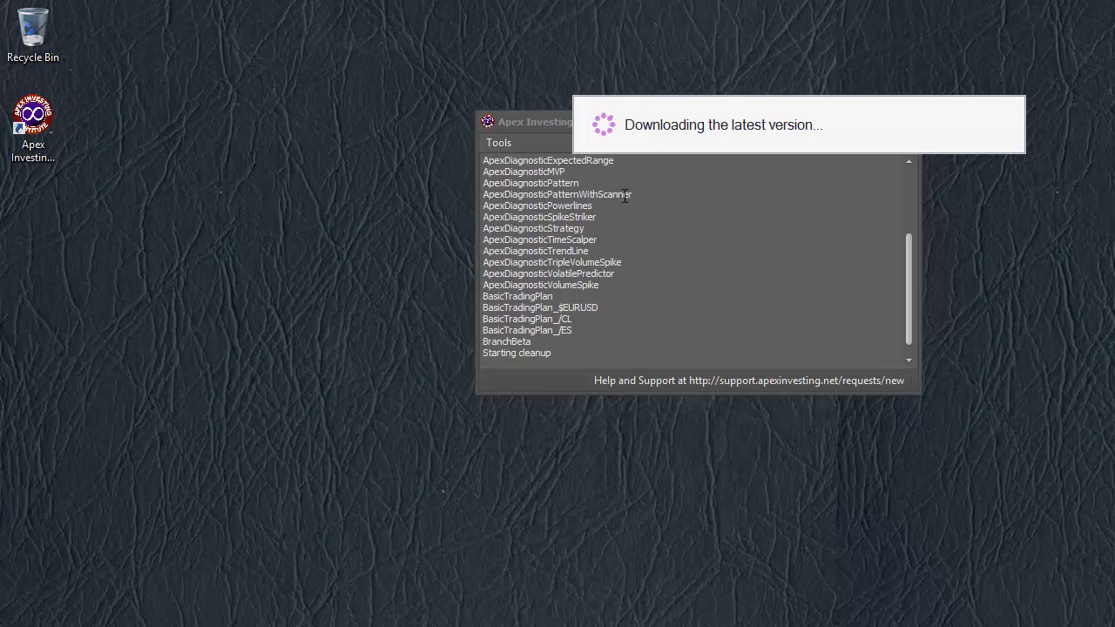
mouse_move(651, 157)
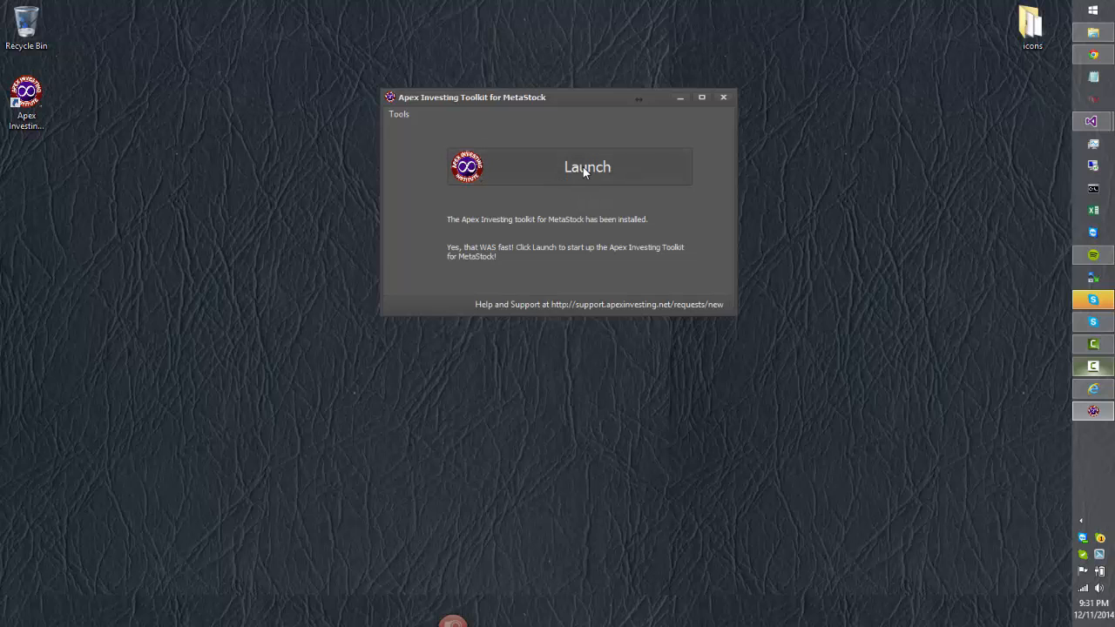
mouse_move(691, 151)
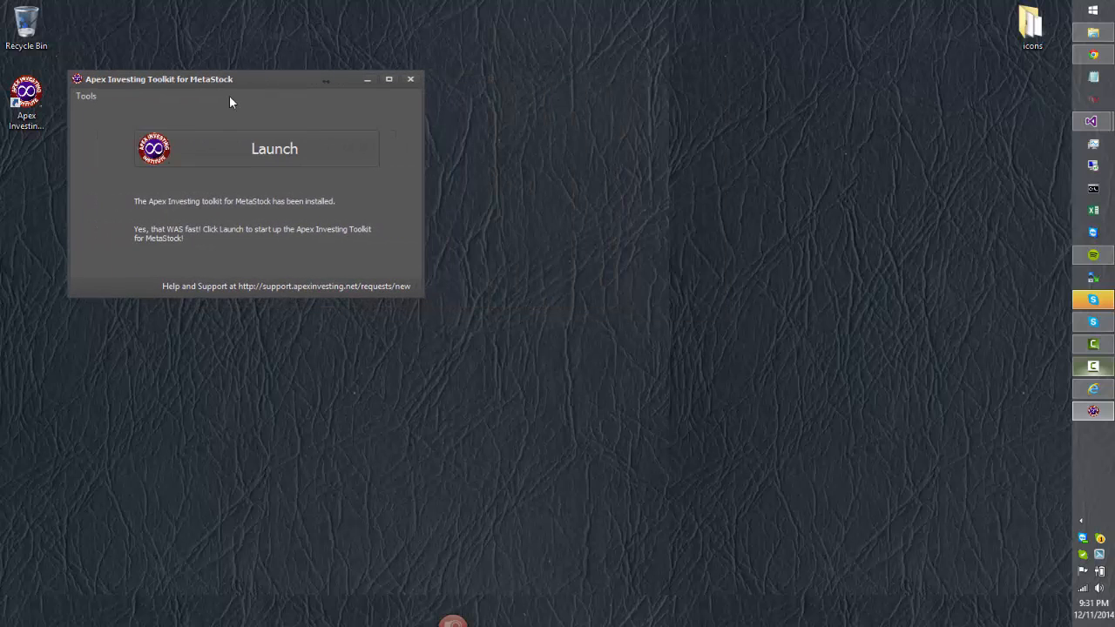
mouse_move(335, 103)
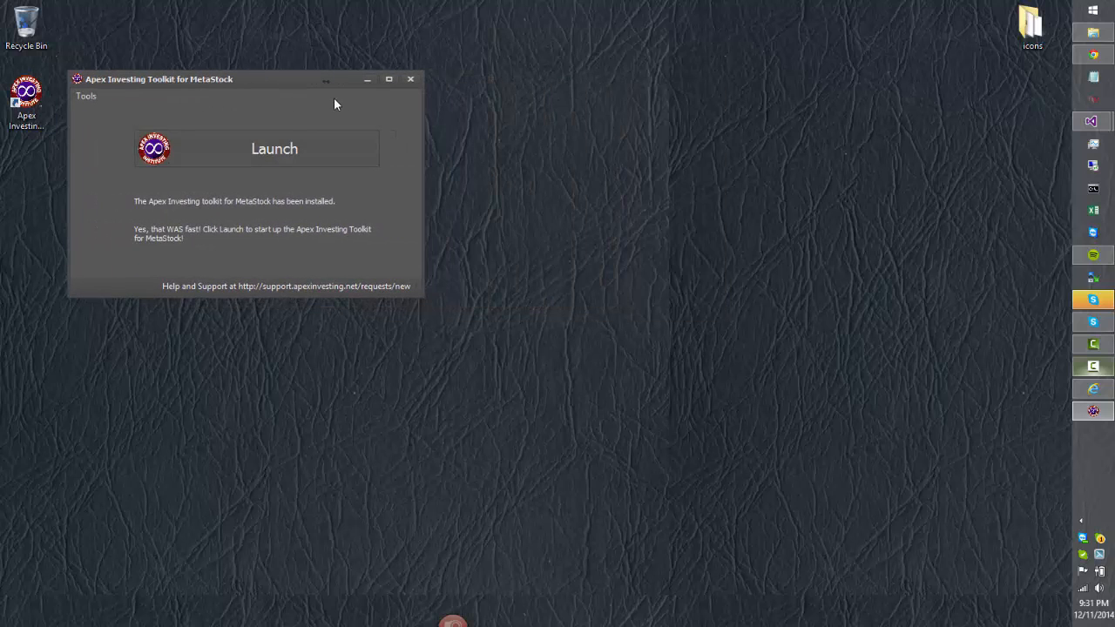
- Close the installer window and reopen the toolkit from the Apex Investing desktop shortcut
click(410, 79)
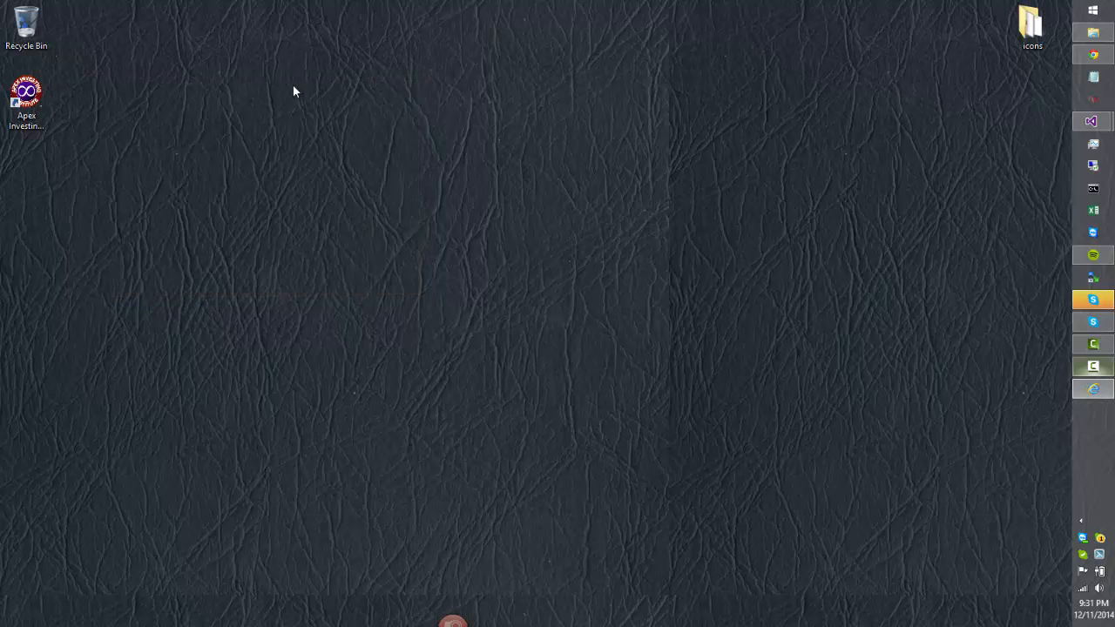
click(25, 91)
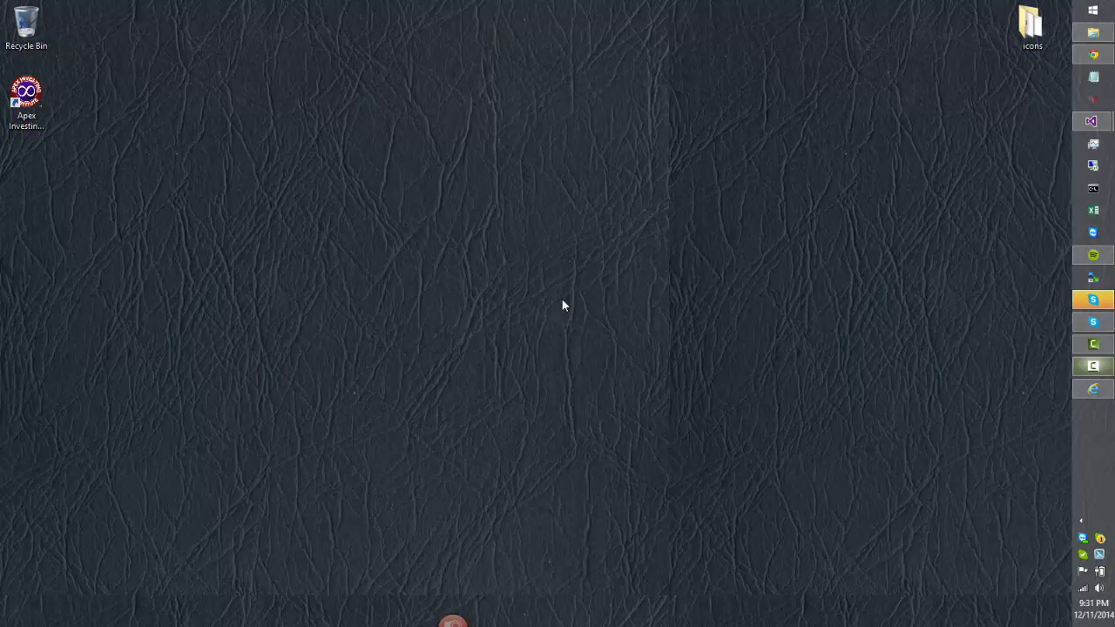
mouse_move(401, 220)
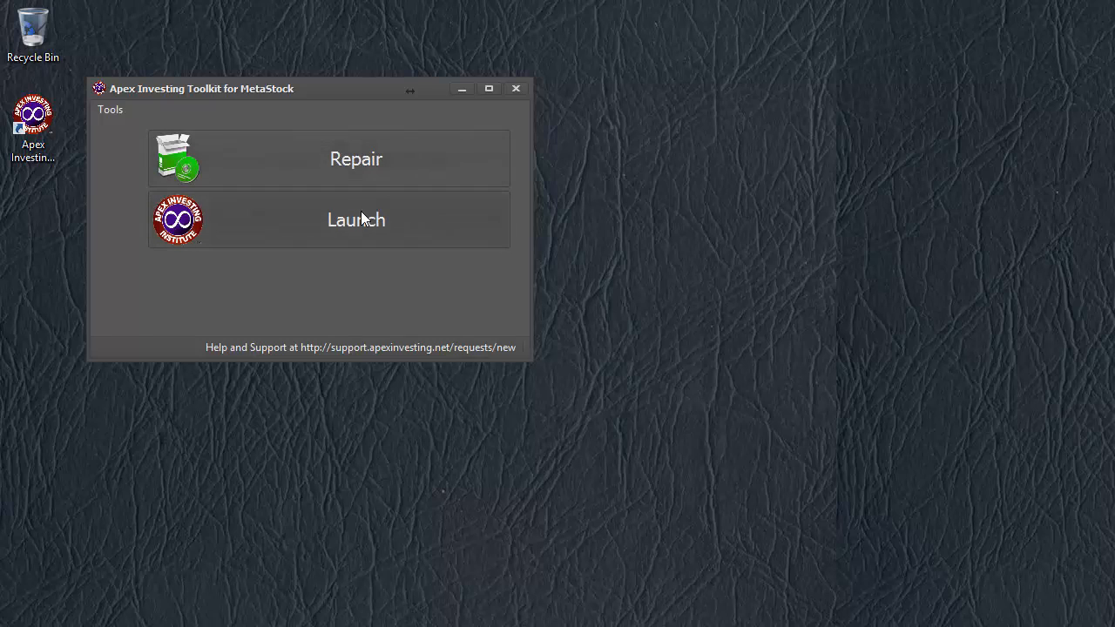
mouse_move(338, 170)
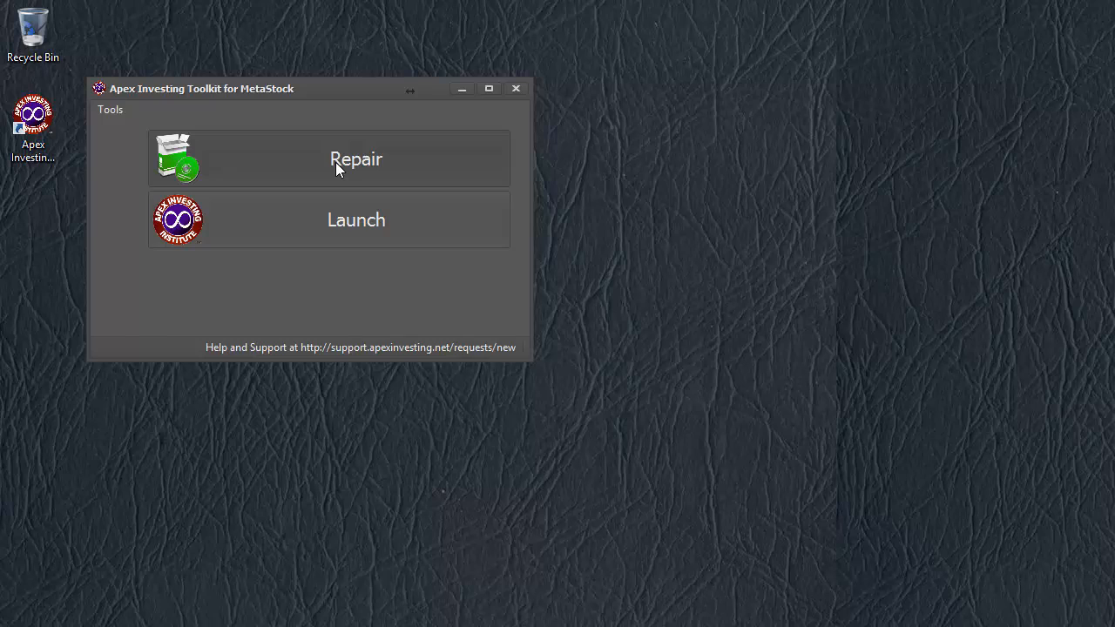
mouse_move(388, 163)
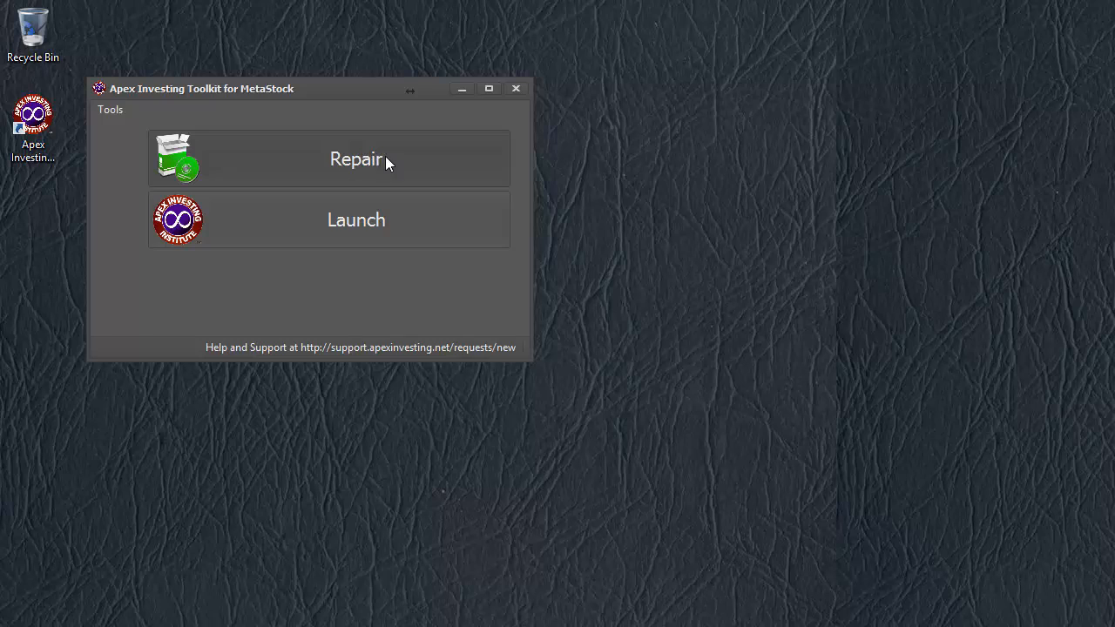
mouse_move(328, 170)
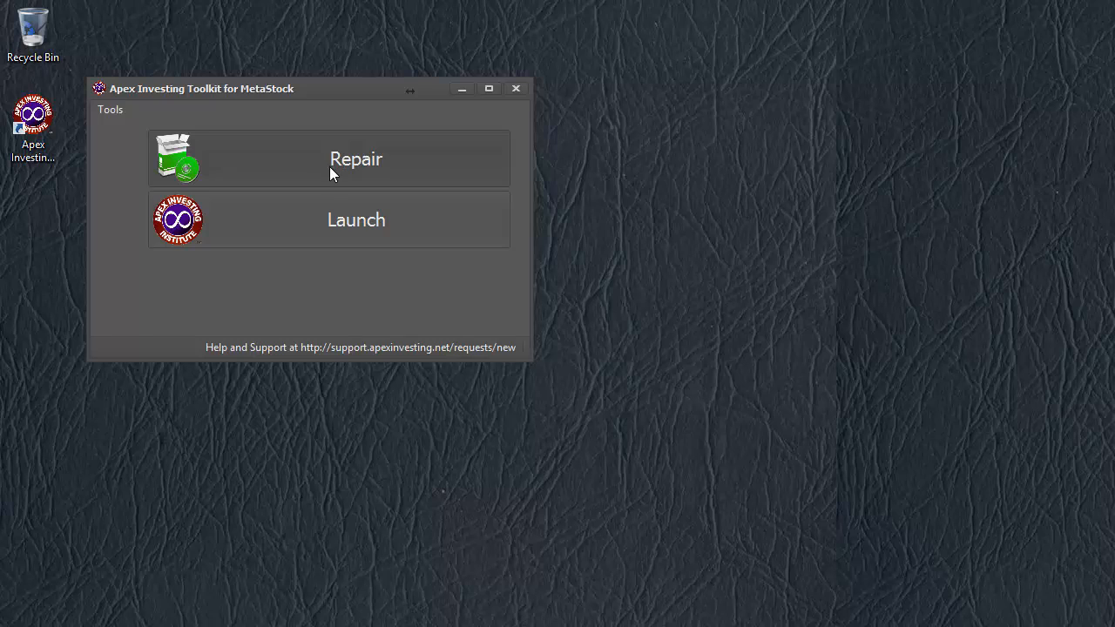
mouse_move(379, 161)
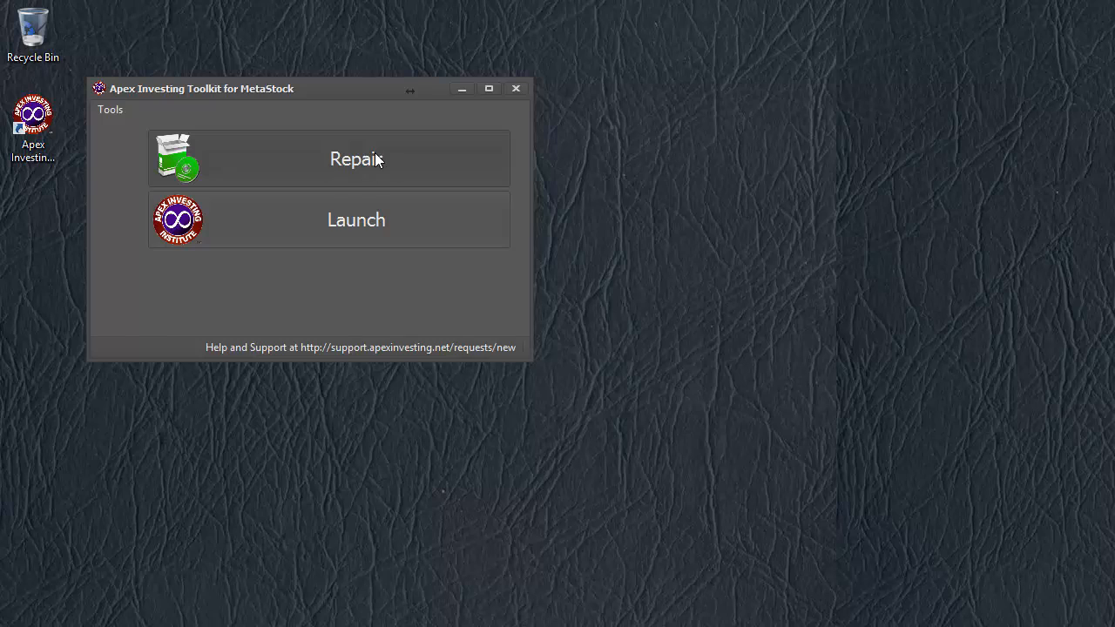
mouse_move(369, 166)
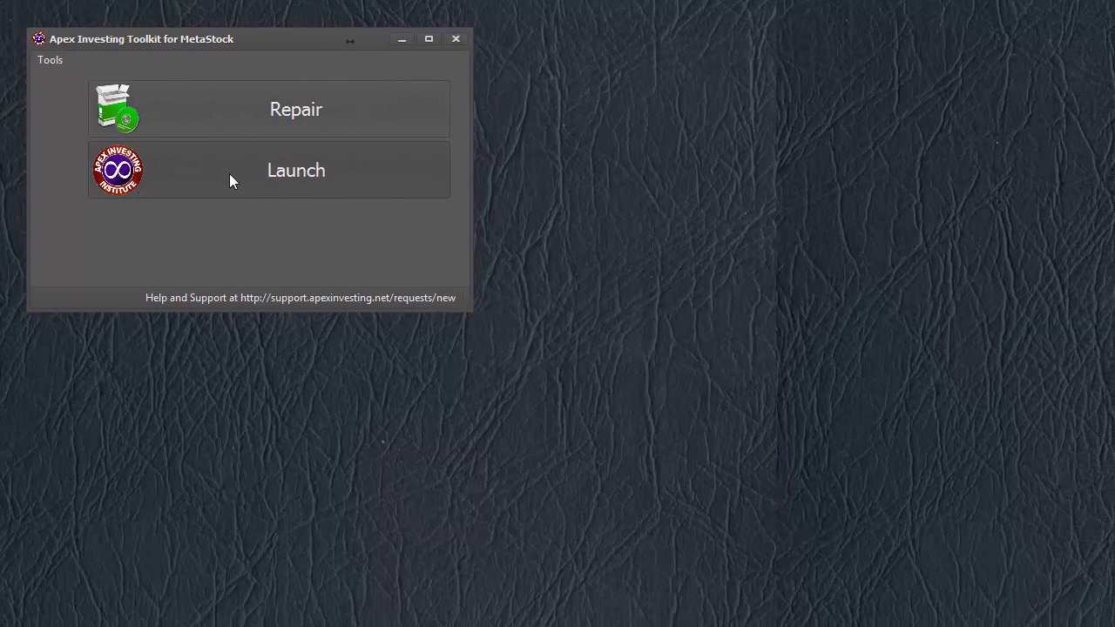
- Launch the Diagnostic Day Trading Plan and let the Authorization Service log in
click(295, 169)
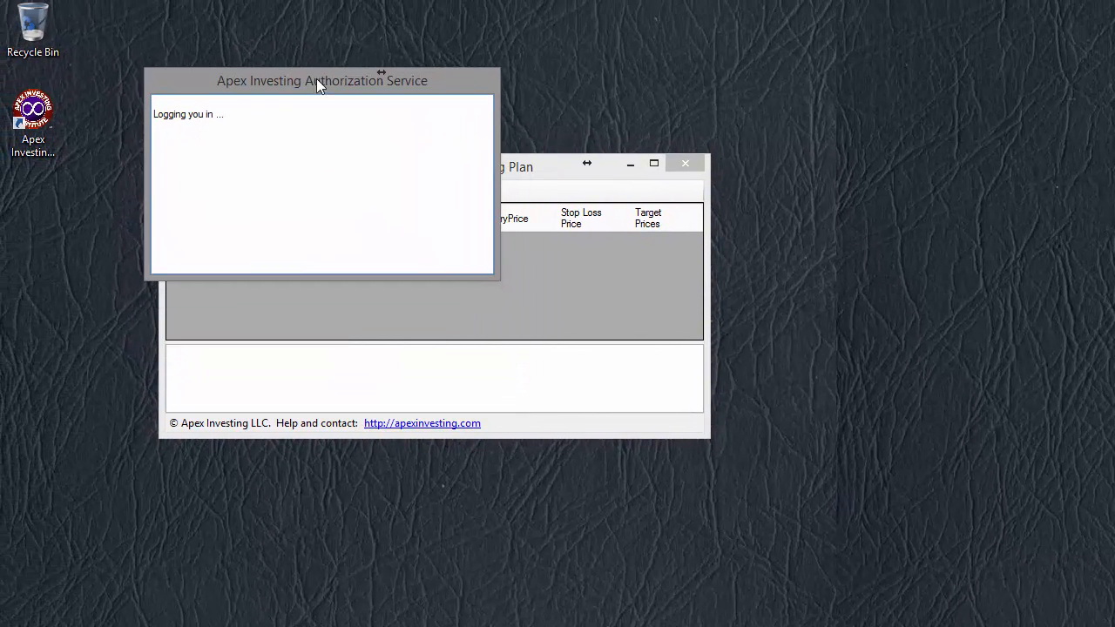
mouse_move(327, 189)
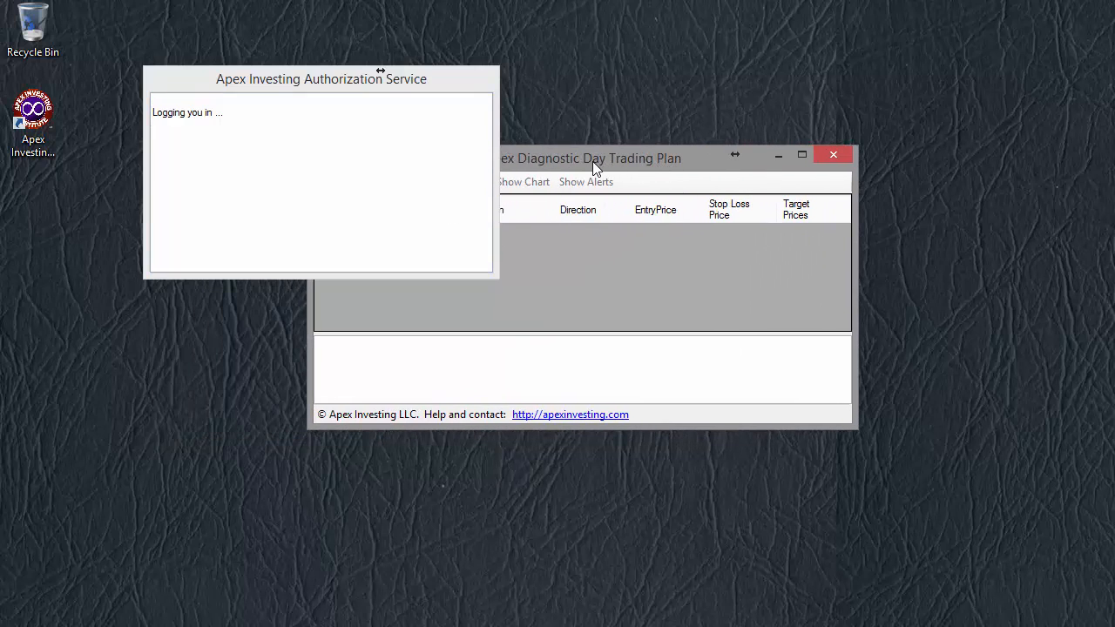
mouse_move(564, 163)
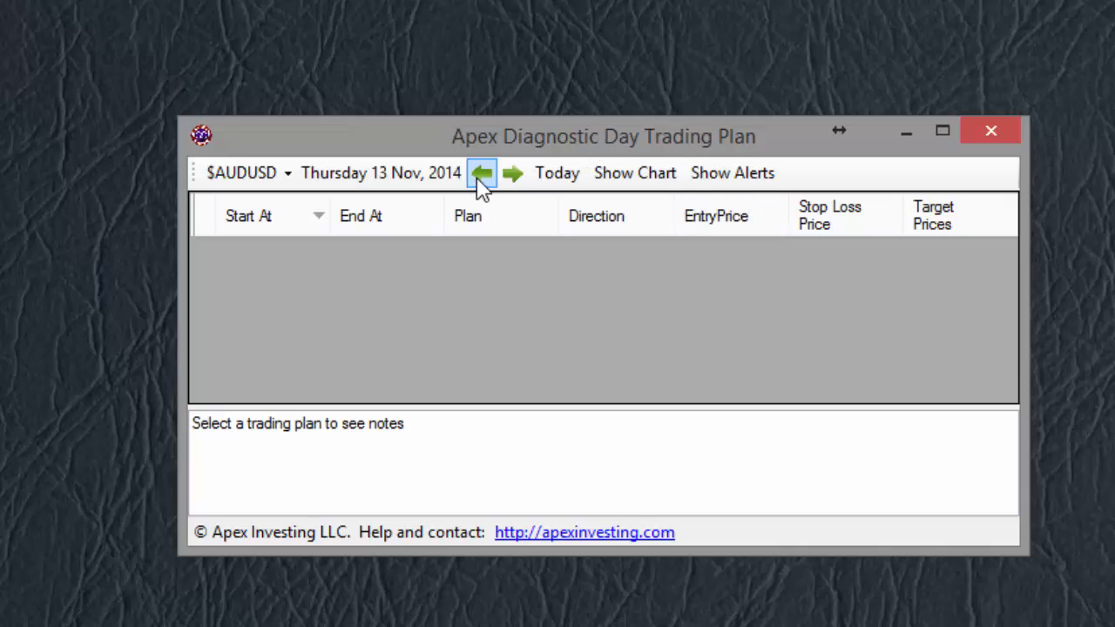
mouse_move(484, 183)
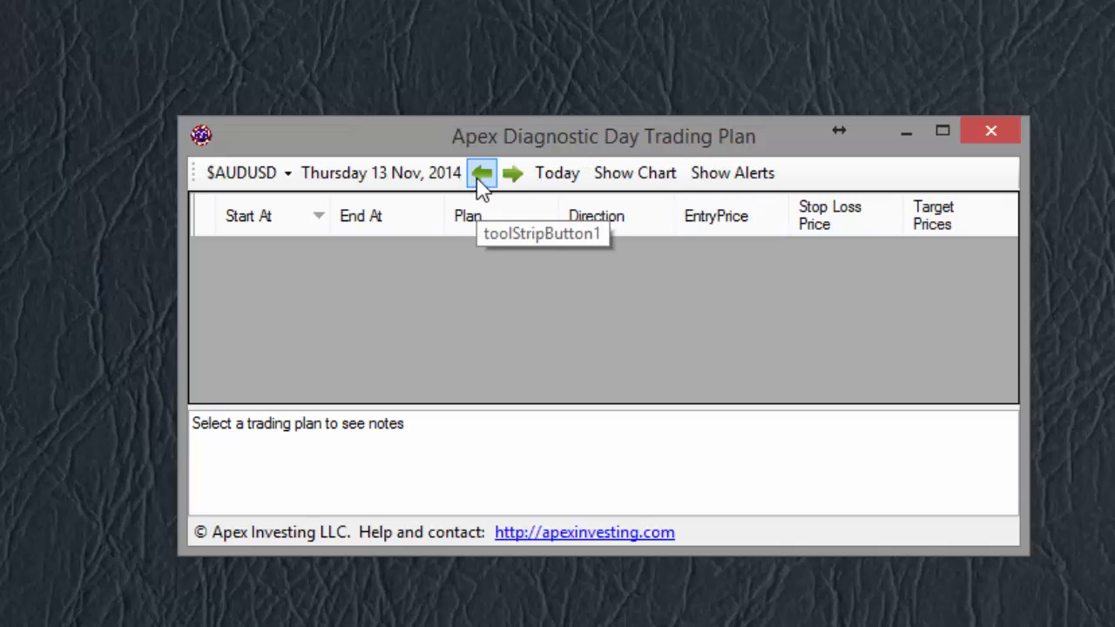
- Go back one day from Thursday to Wednesday 12 Nov 2014 AUDUSD plans
click(482, 172)
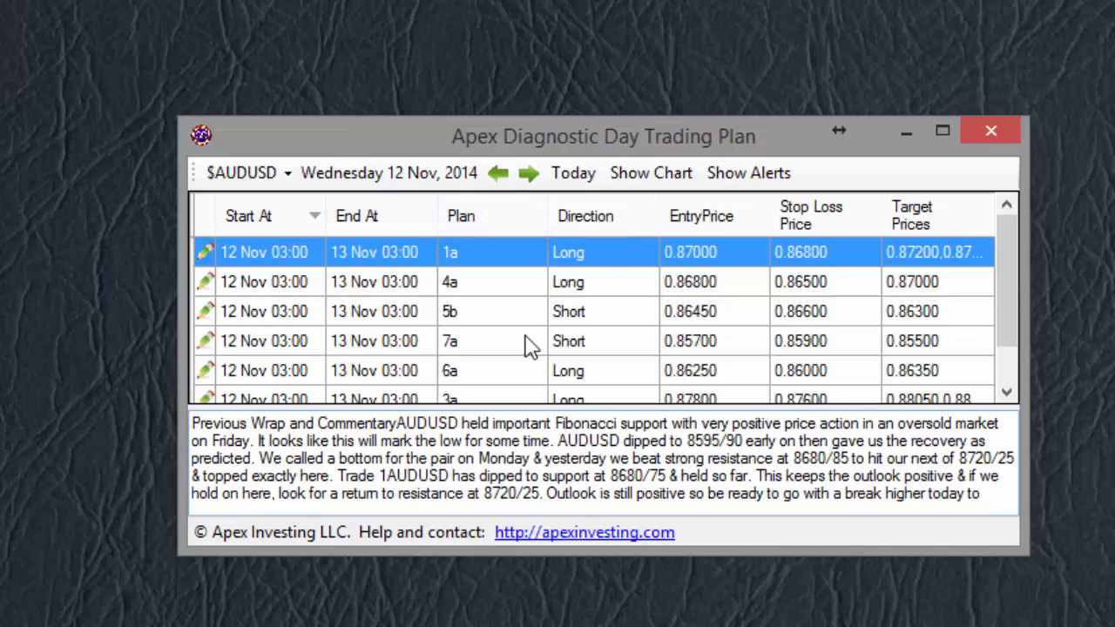
mouse_move(656, 200)
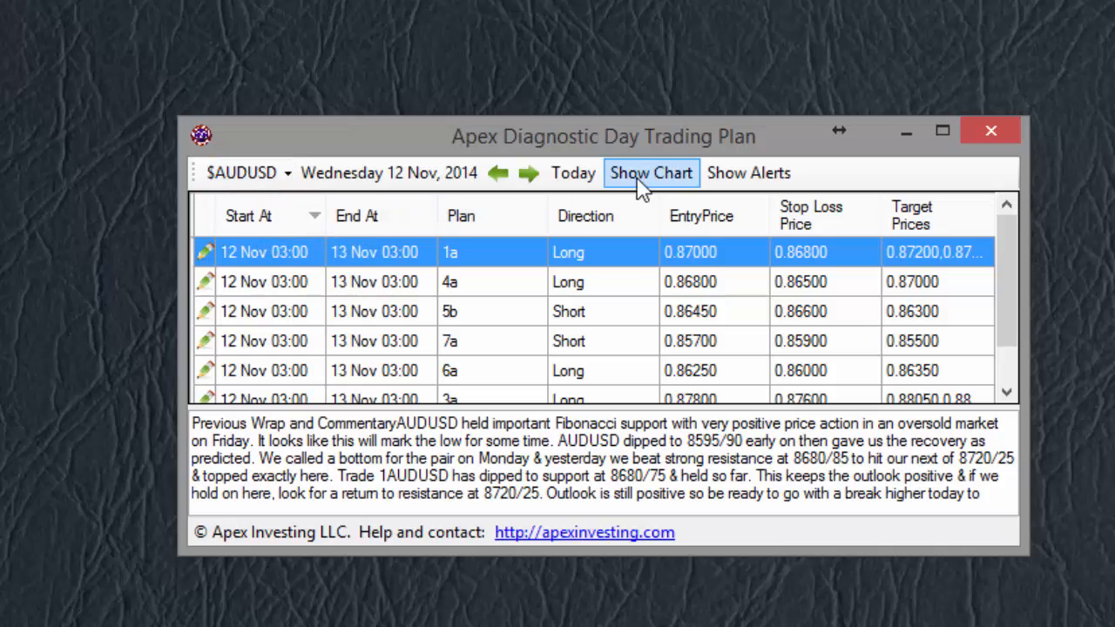
mouse_move(644, 187)
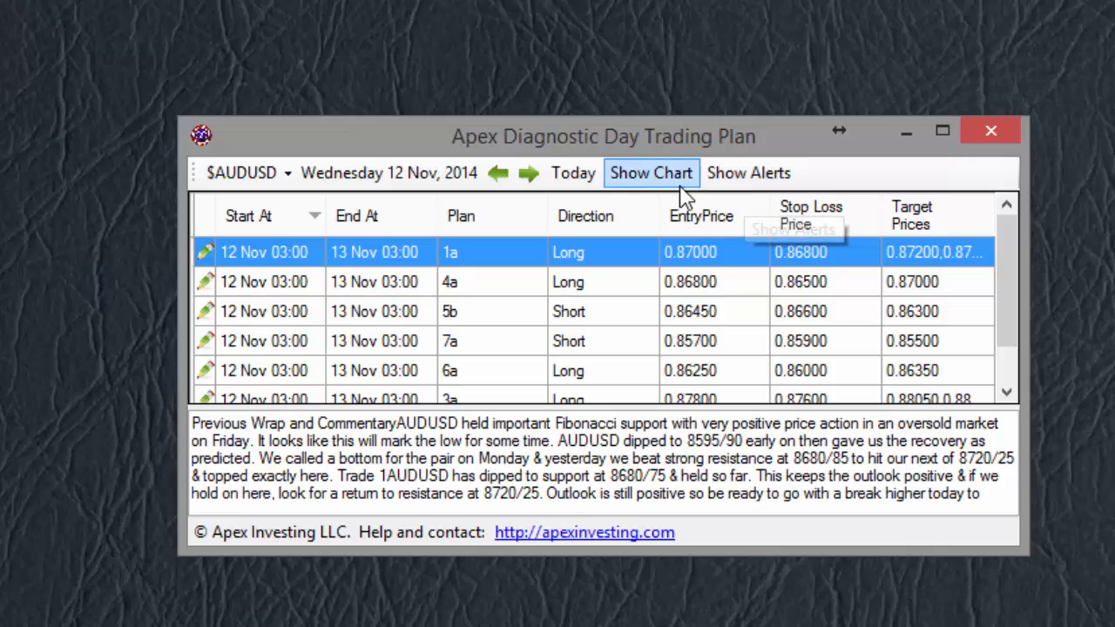
mouse_move(740, 183)
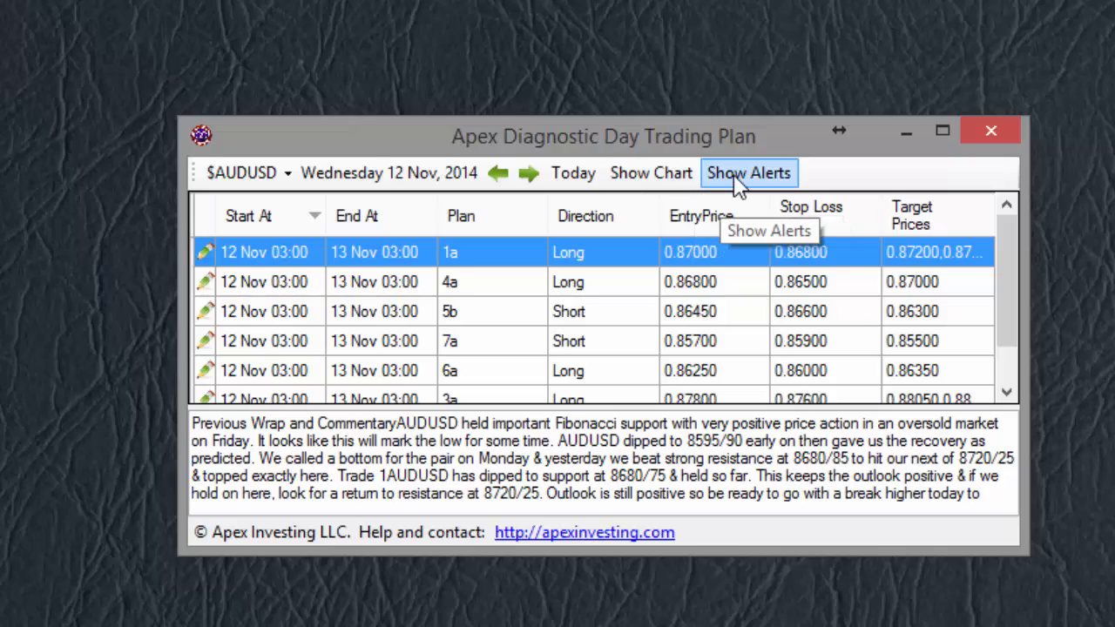